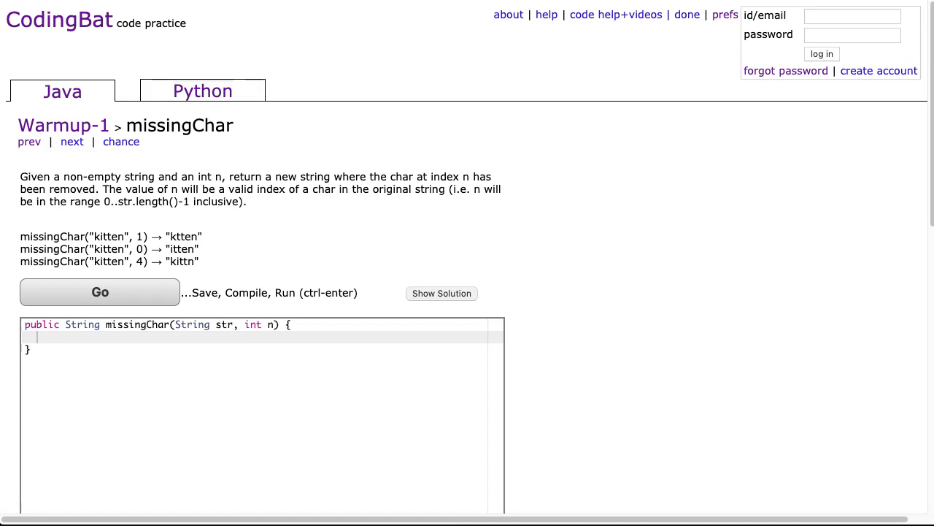
mouse_move(83, 126)
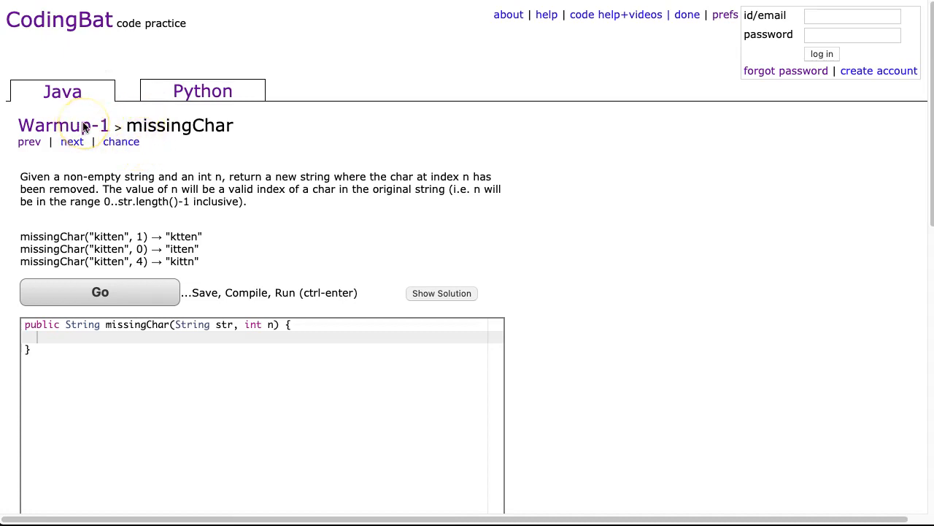
mouse_move(105, 129)
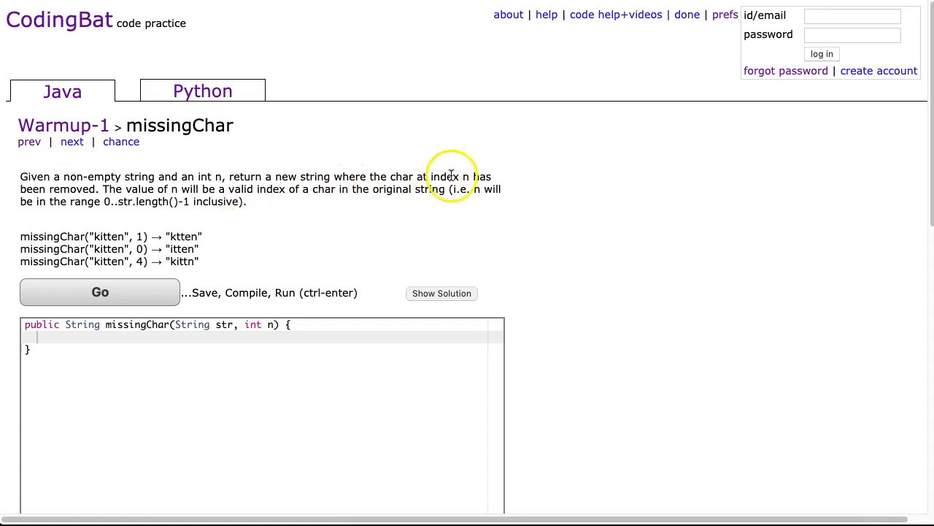
mouse_move(148, 212)
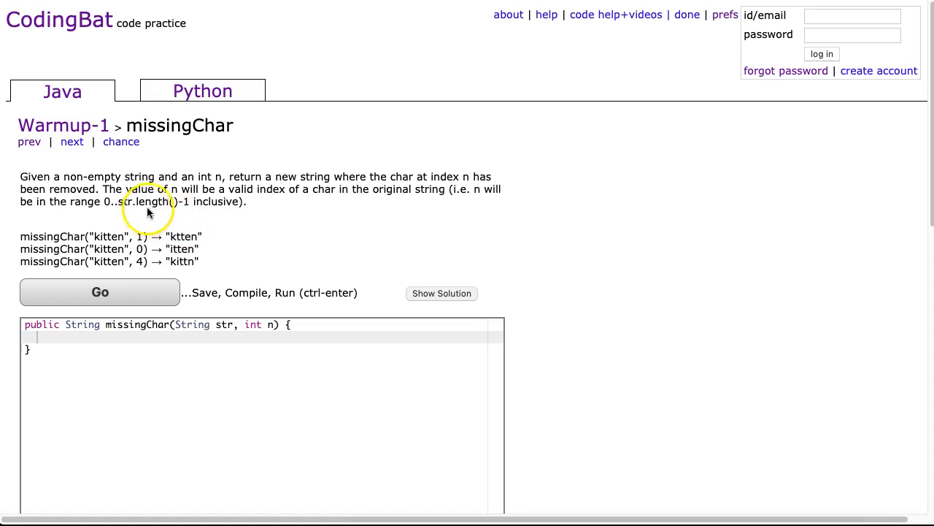
mouse_move(305, 189)
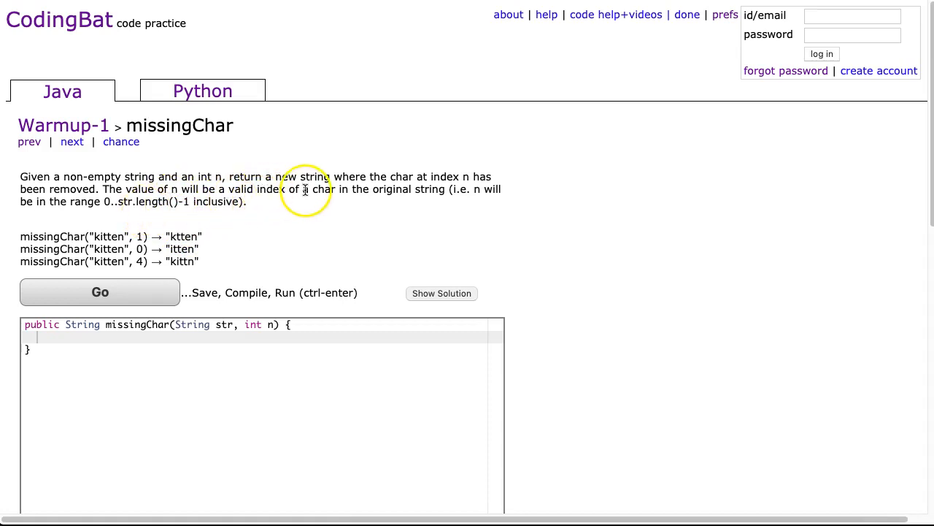
mouse_move(479, 189)
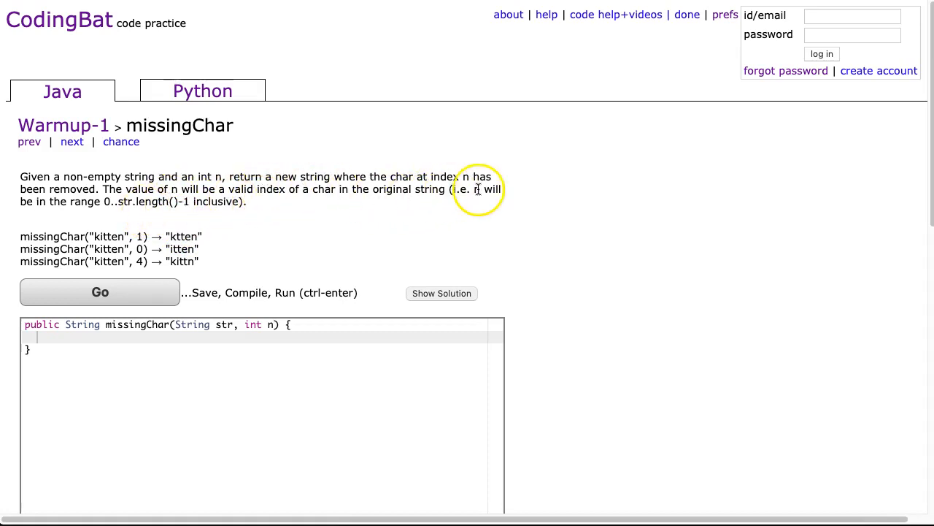
mouse_move(113, 215)
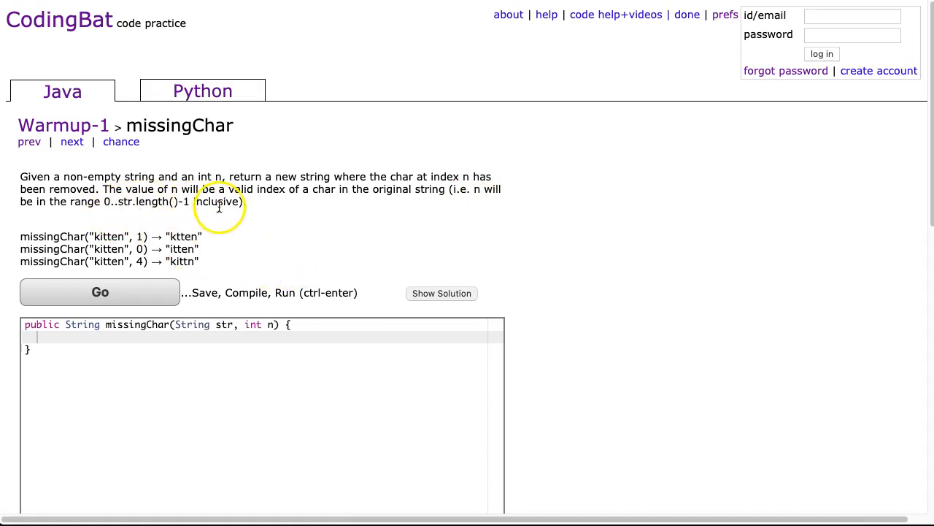
mouse_move(164, 241)
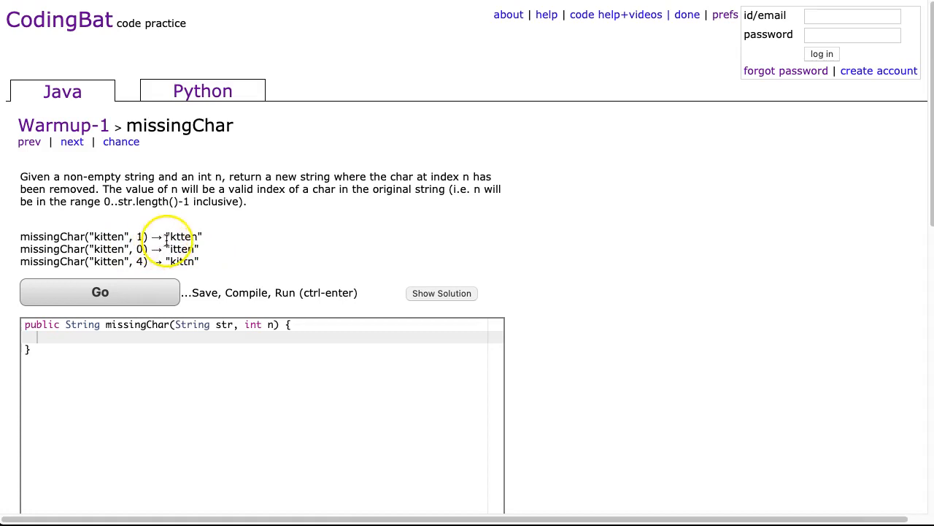
mouse_move(86, 237)
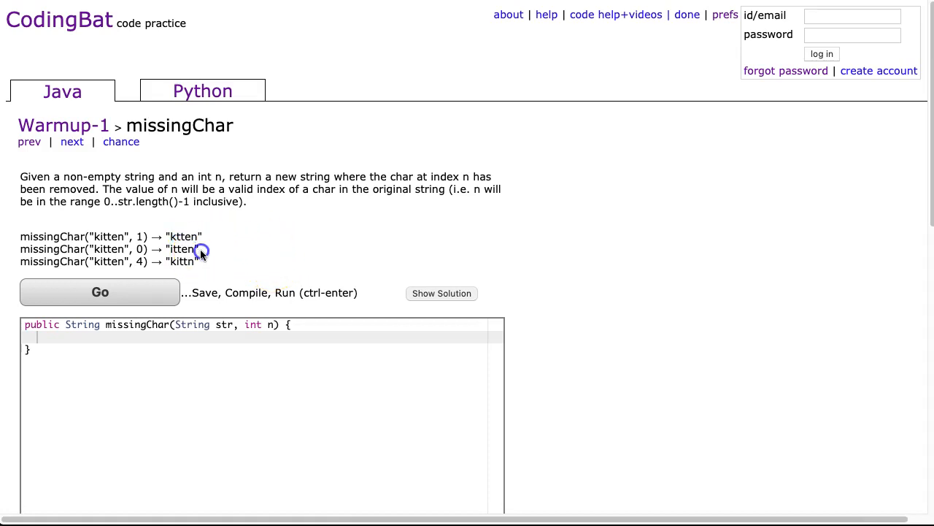
Make room for new code at the start of the missingChar method body.
double_click(181, 248)
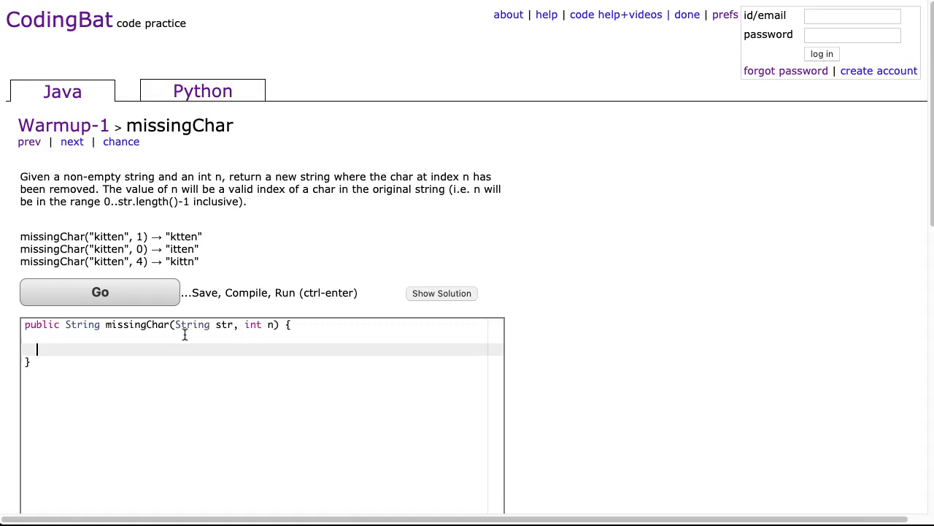
Declare String newStr = "", return newStr, and run the tests, which all fail.
text(String)
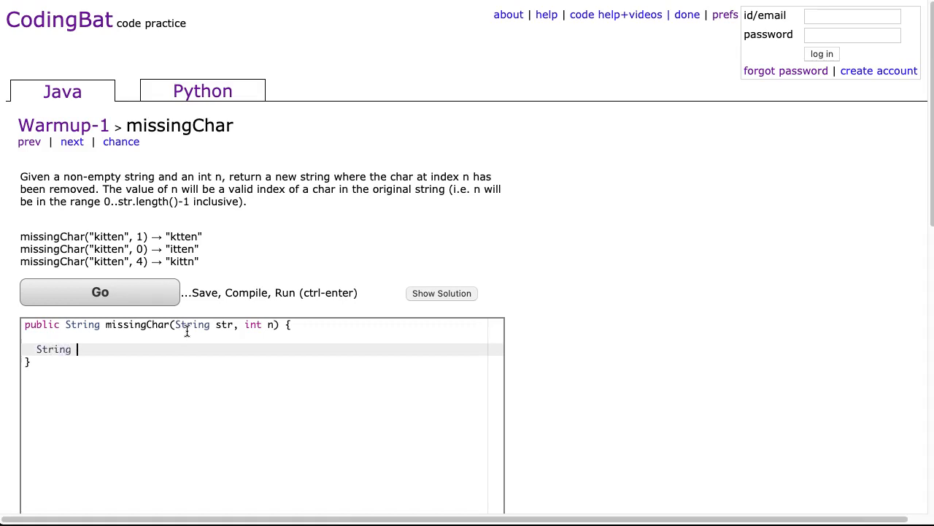
text(newStr = "";)
text(ret)
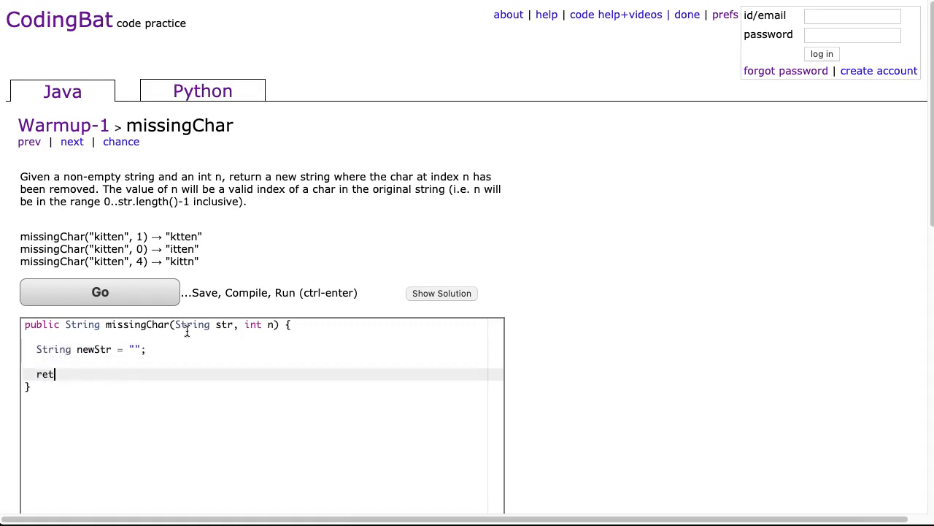
text(urn newStr;)
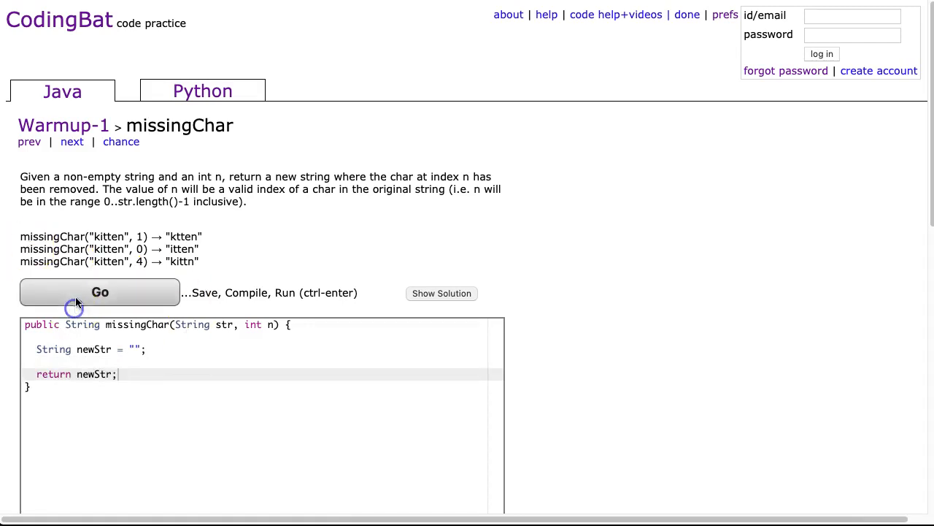
click(100, 292)
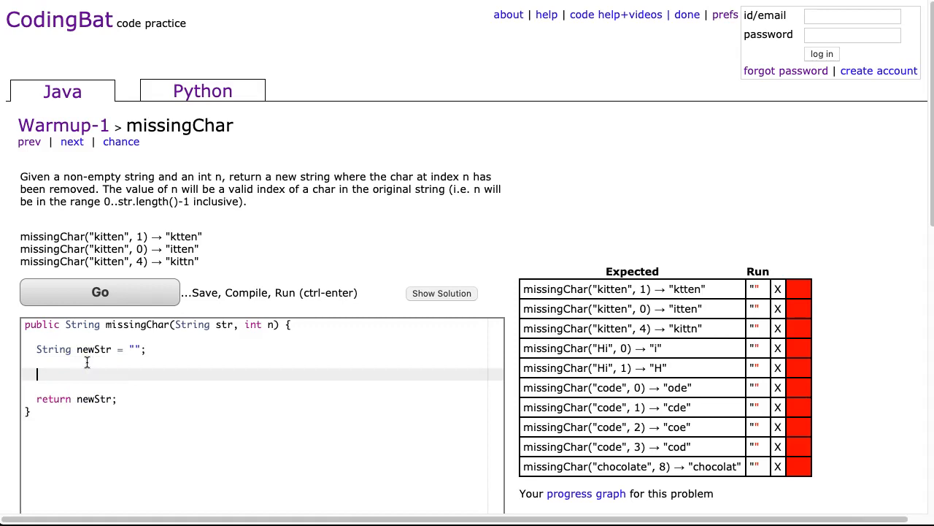
Assign newStr = str.substring(0,1) + str.substring(2,6) and run; only the first kitten test passes.
text(new)
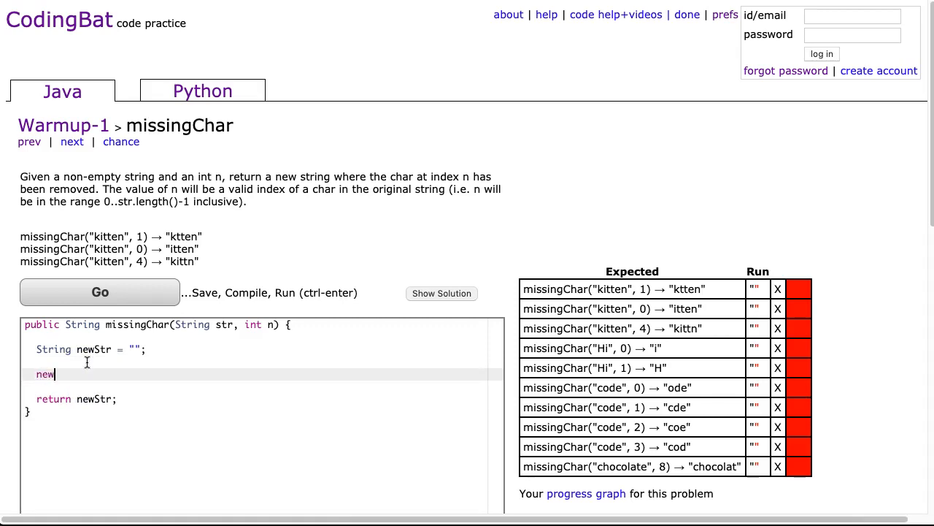
text(Str =)
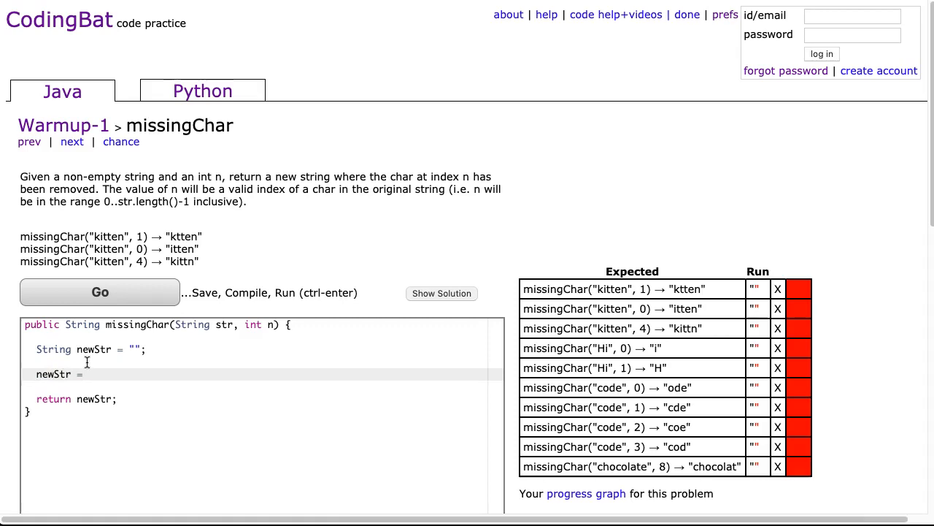
text(str.)
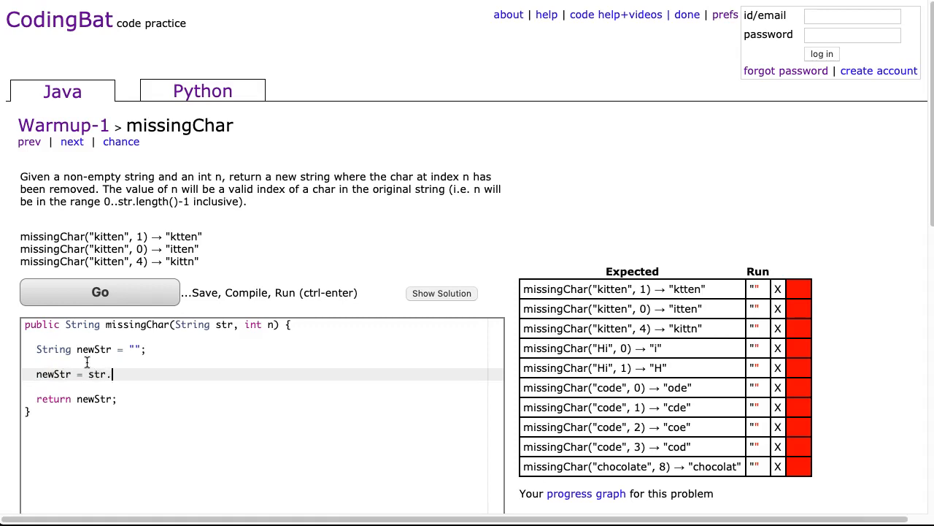
text(substring())
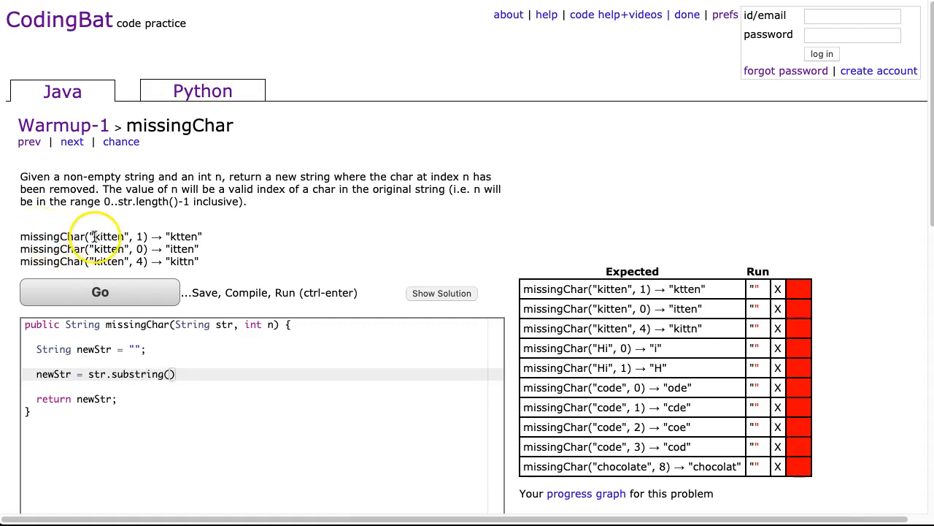
double_click(110, 236)
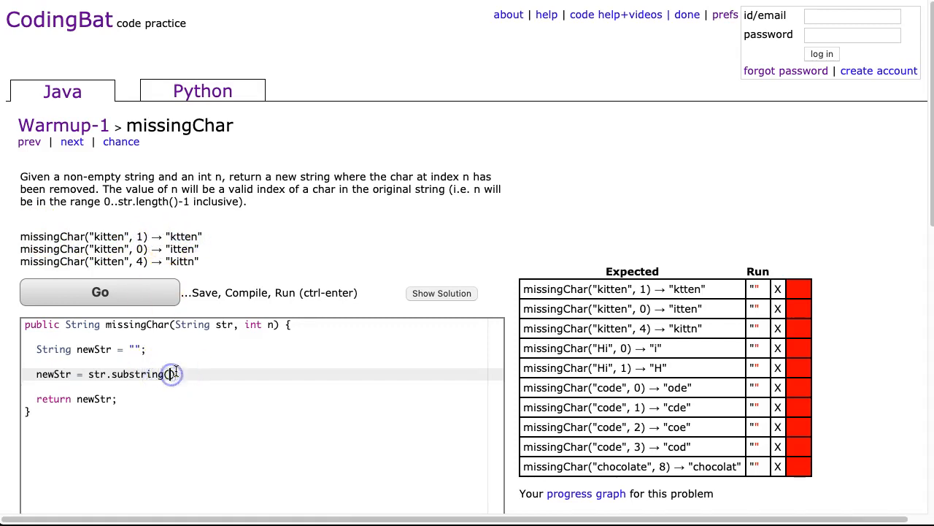
text(0,1)
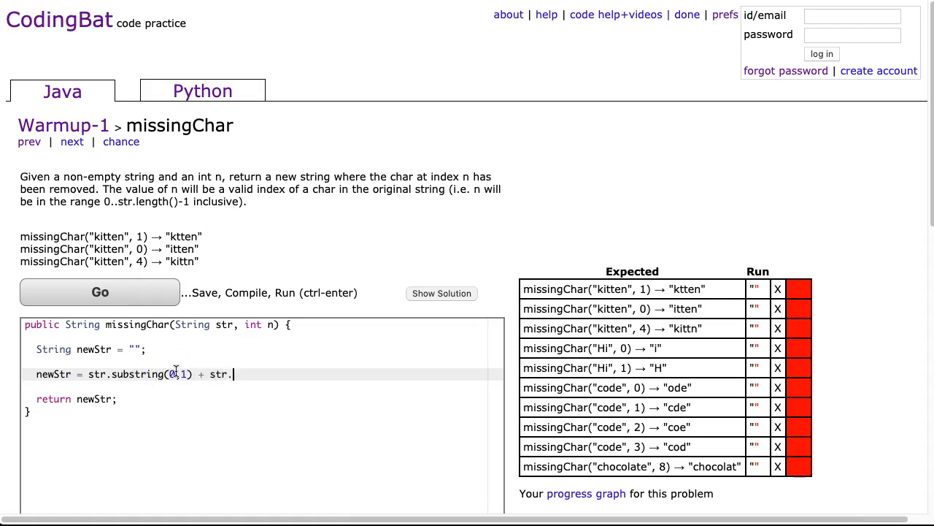
text(substring())
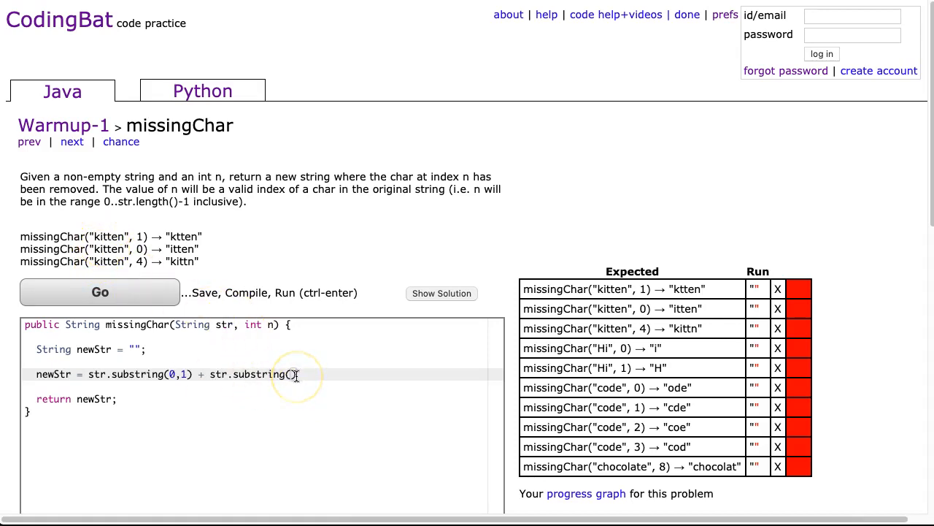
text(2,6)
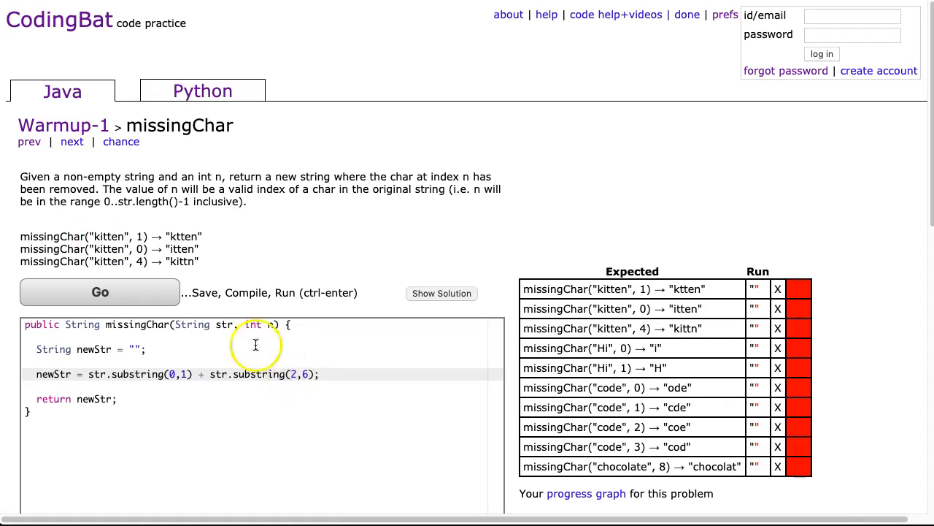
click(99, 292)
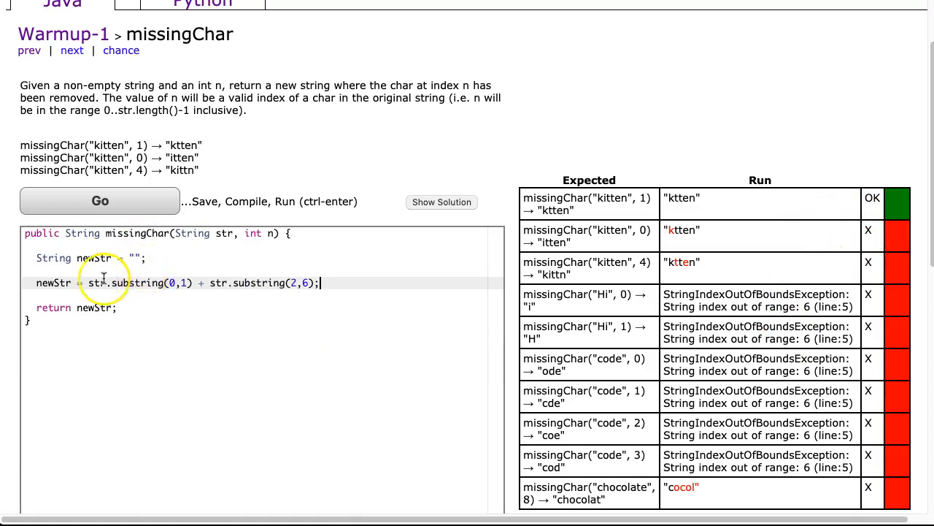
Comment out the hardcoded line, write newStr = str.substring(0,4) + str.substring(5,6), and run.
text(//)
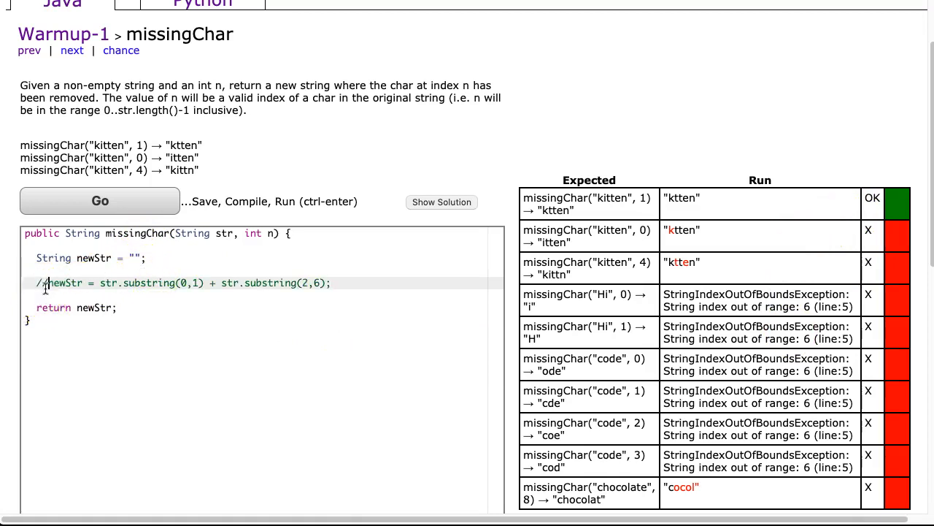
text(newStr = str)
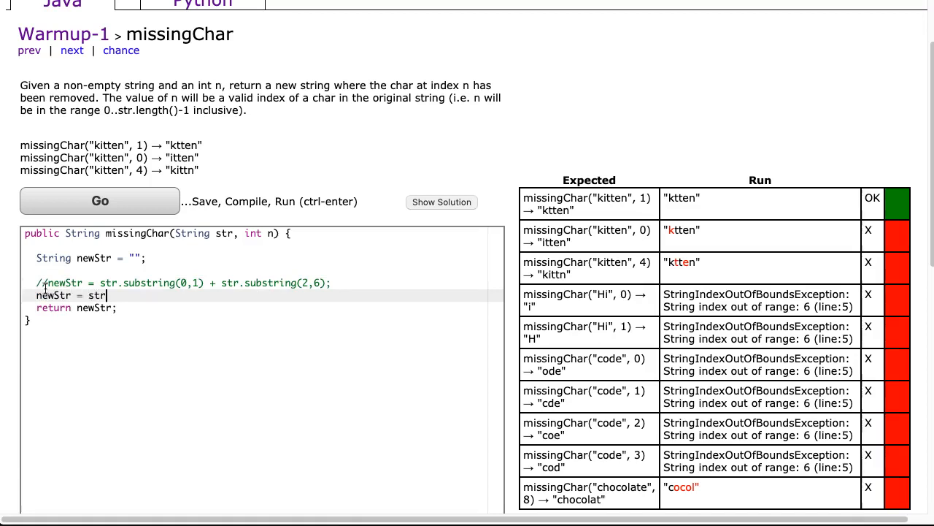
text(.substring()
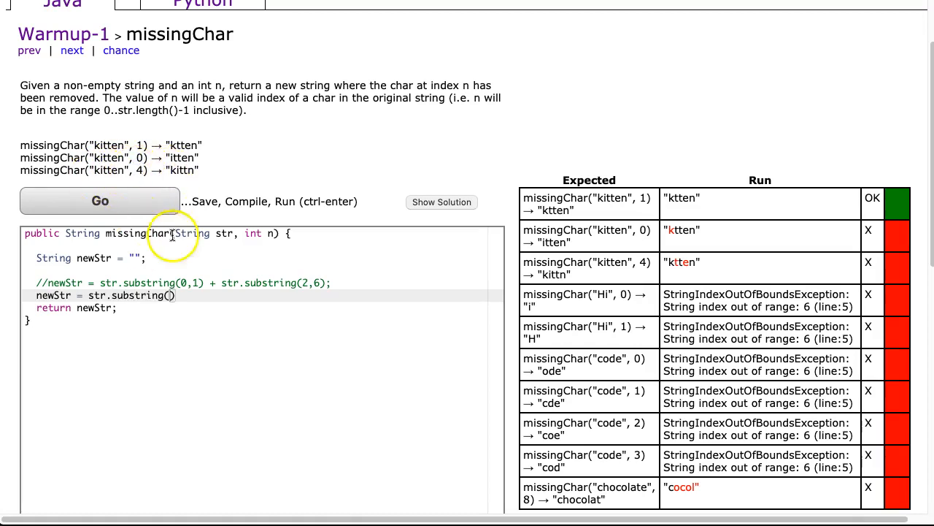
text(0,4)
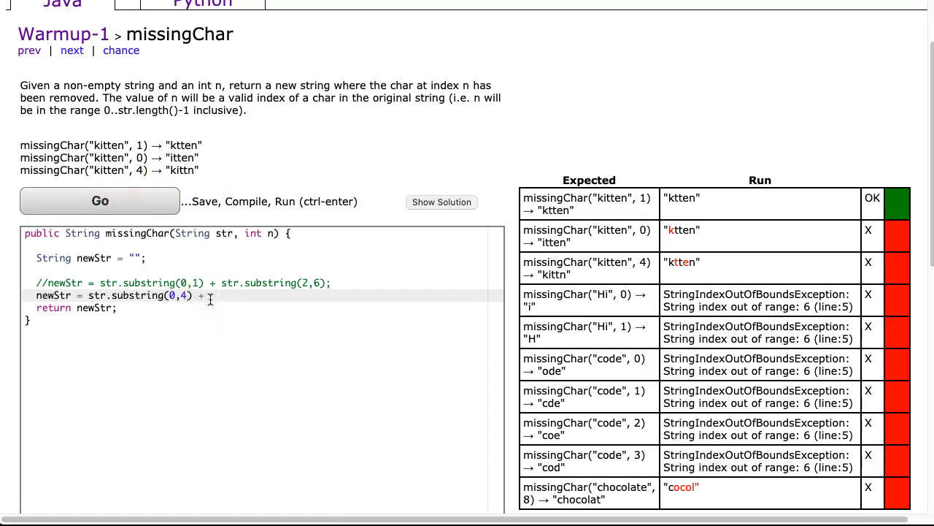
text(str.substring(5)
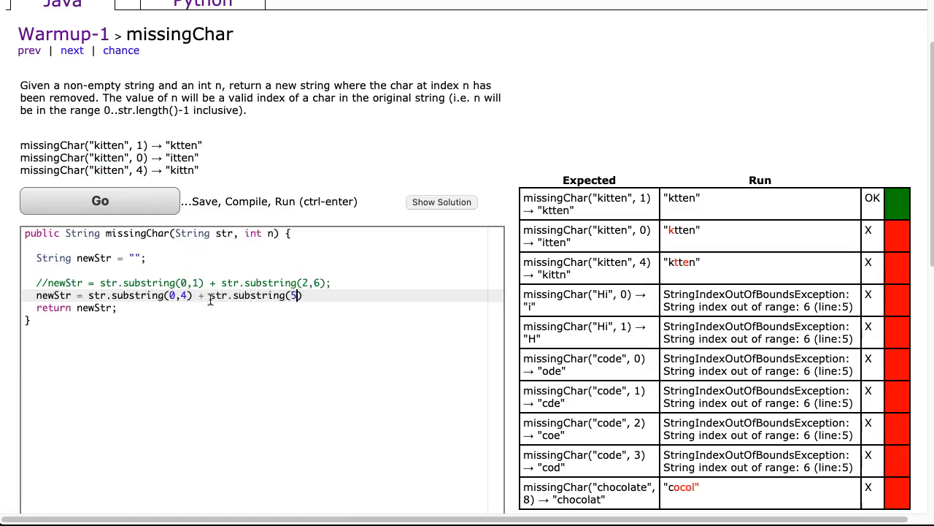
text(,)
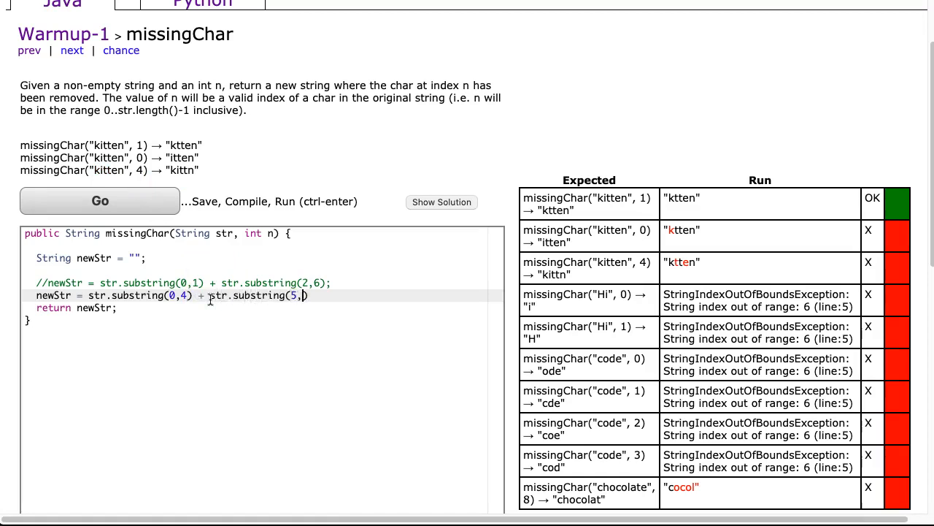
click(99, 201)
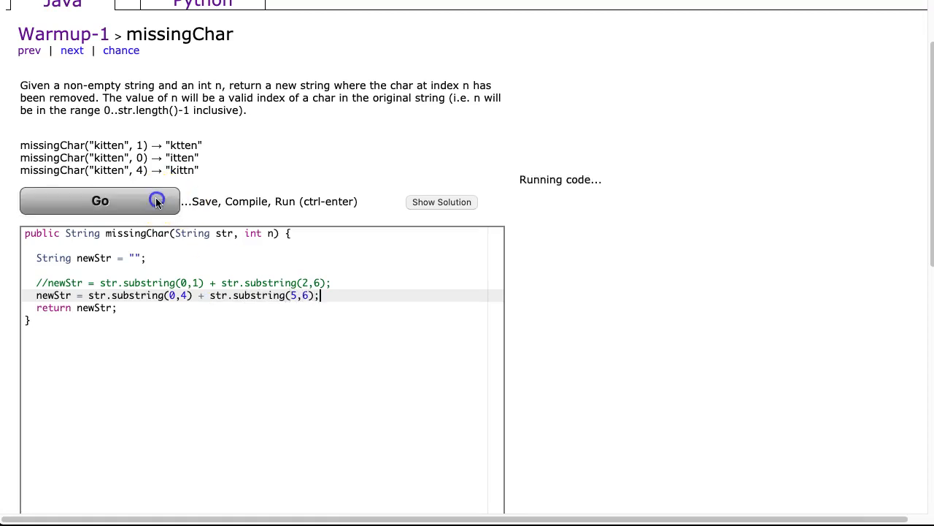
Write newStr = str.substring(0,n) + str.substring(n + 1, str.length()) and get All Correct.
click(99, 201)
text(//)
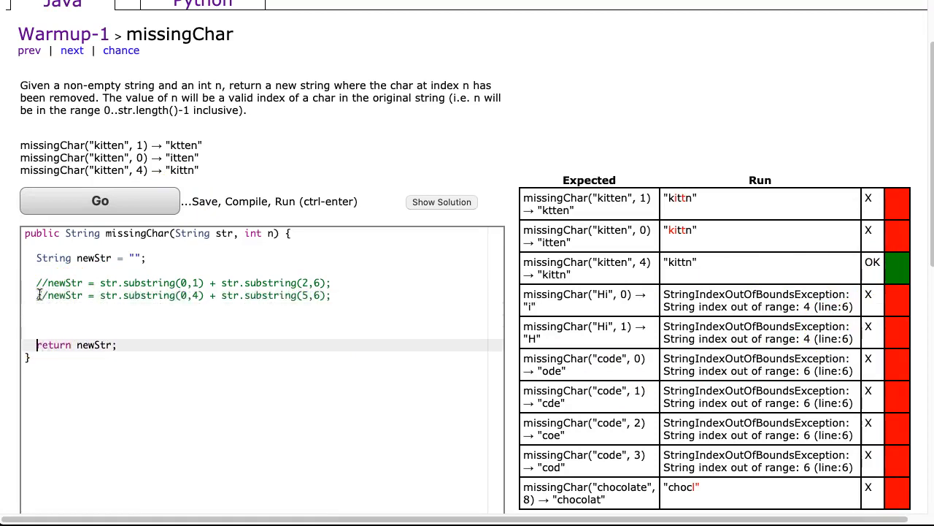
text(n)
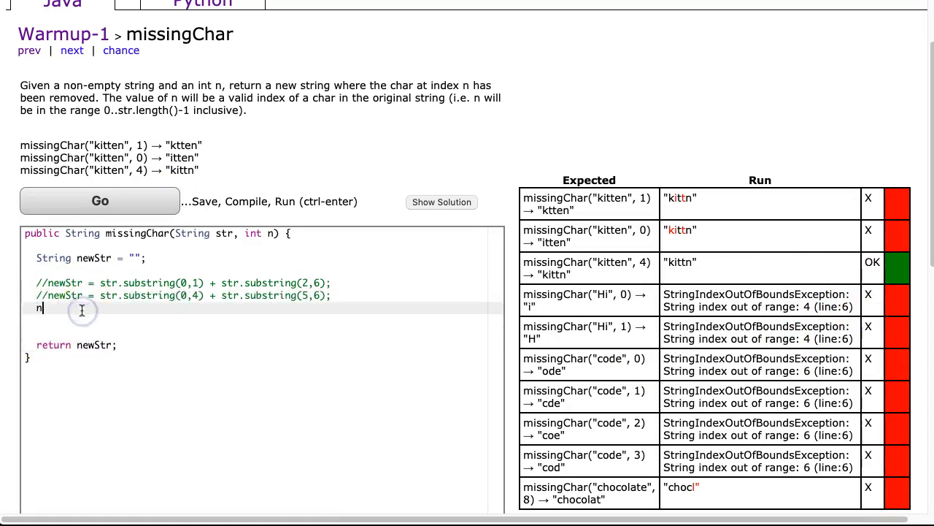
text(ewStr = str.s)
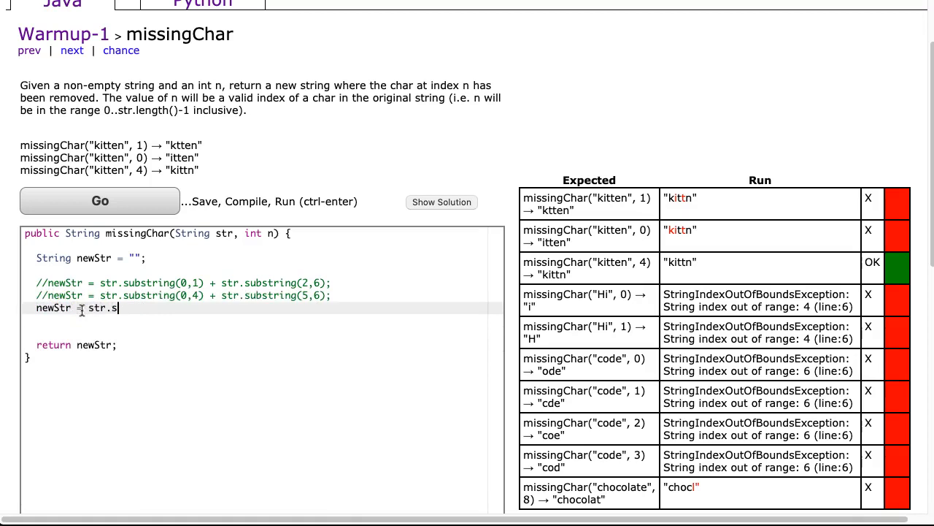
text(ubstring(0,n) + str.substring(n + 1)
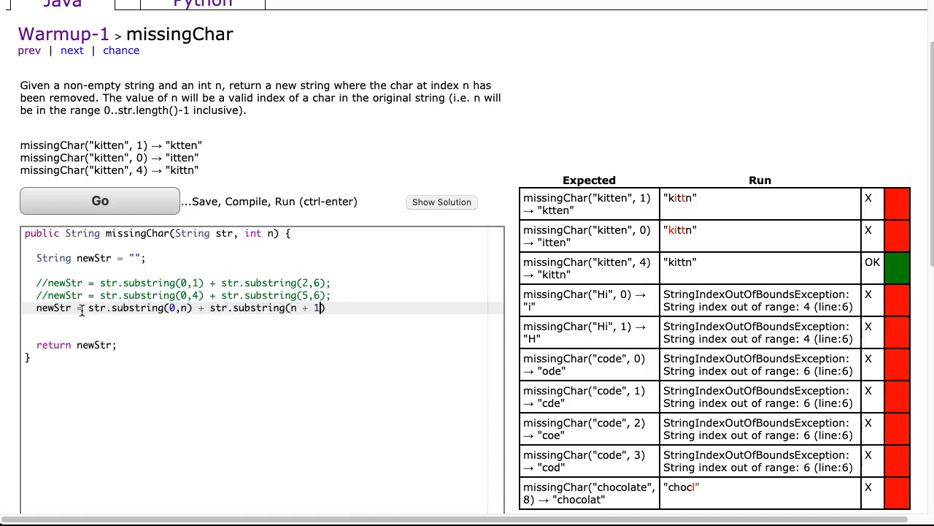
text(, str.length()
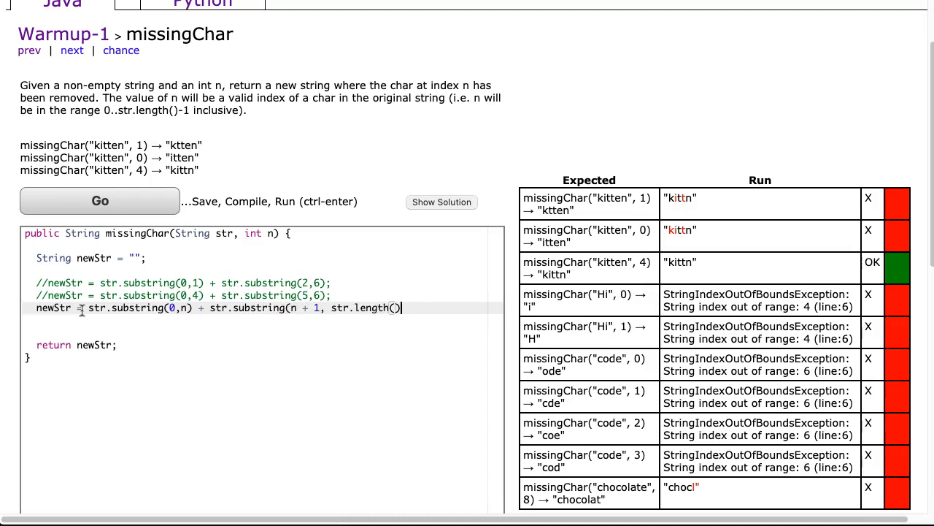
click(100, 200)
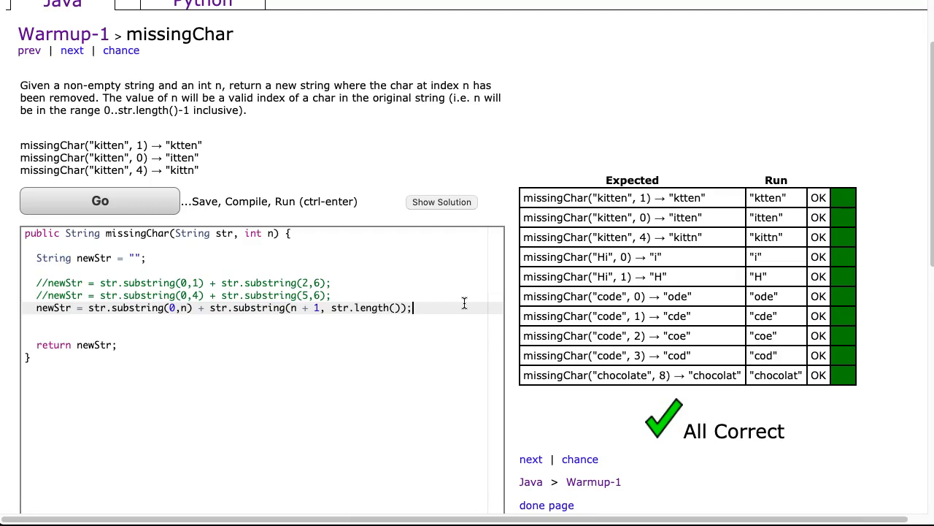
mouse_move(375, 299)
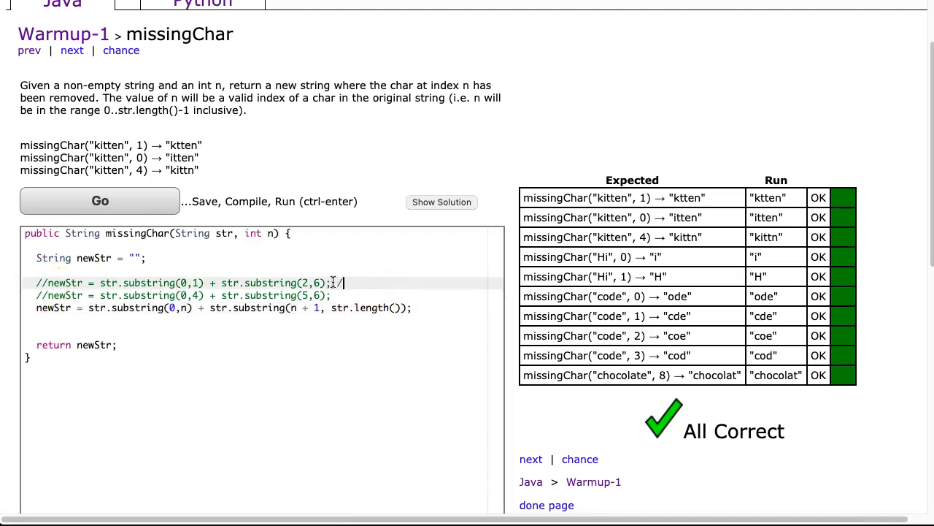
Tag old attempts //CASE 1 and //CASE 2, then type newStr = str.substring(0,n) + str.substring(n + 1, 6).
text(/CASEW)
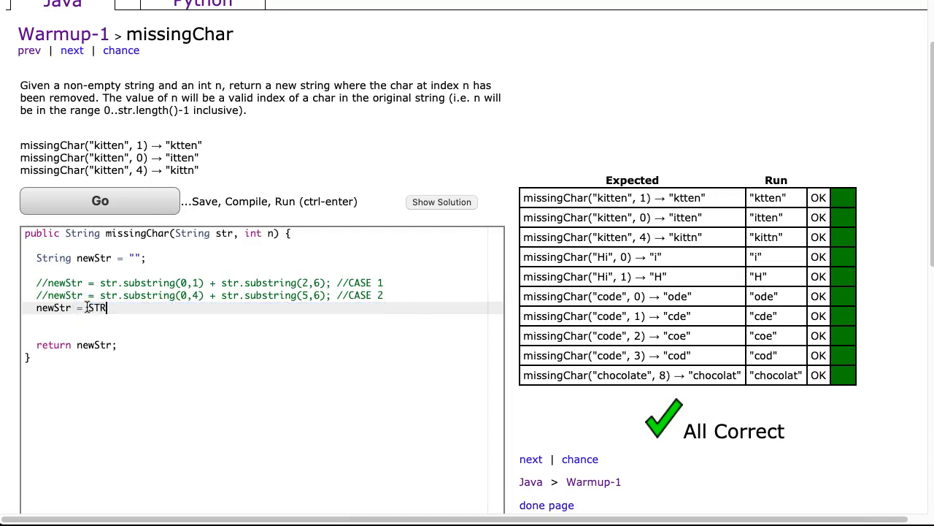
text(str.sub)
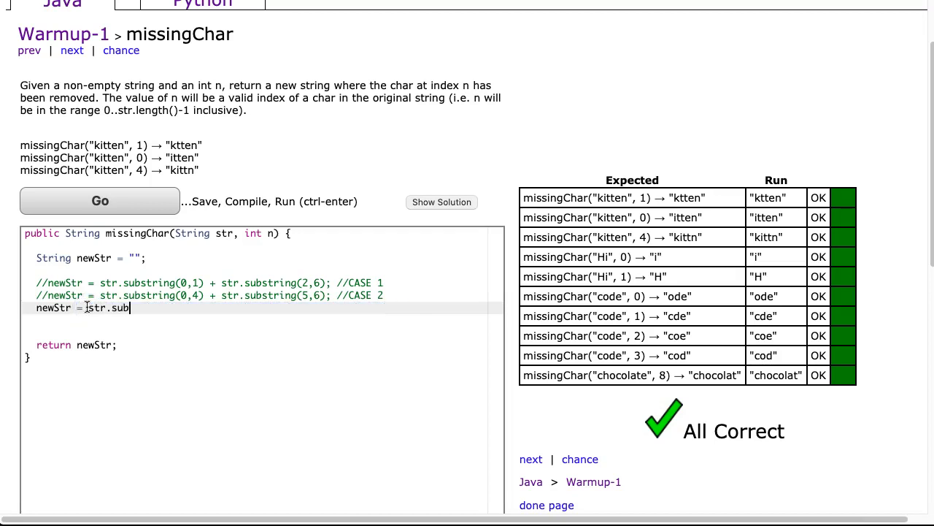
text(string()
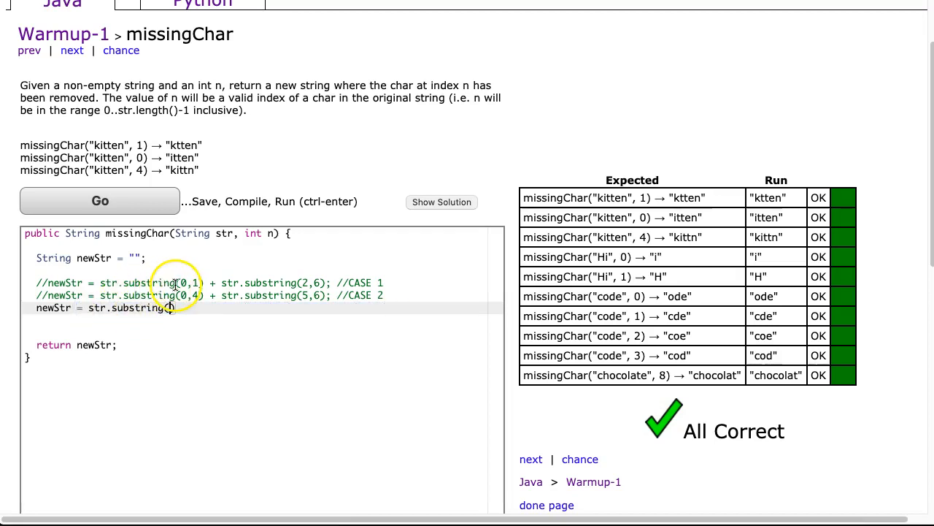
text(0,)
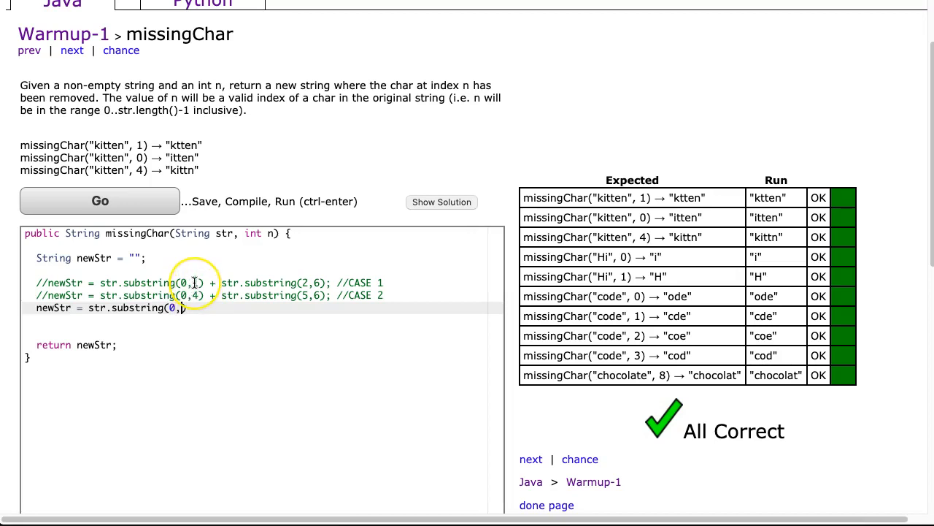
mouse_move(243, 248)
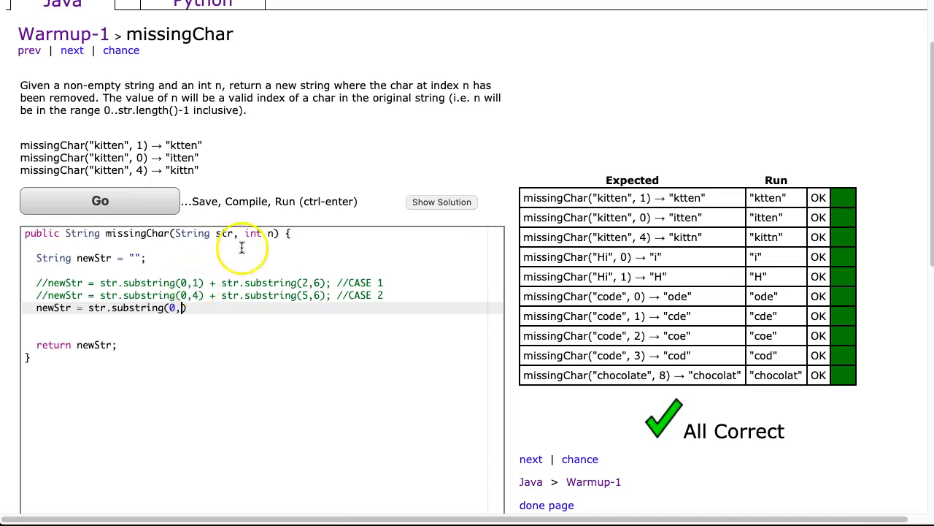
text(n)
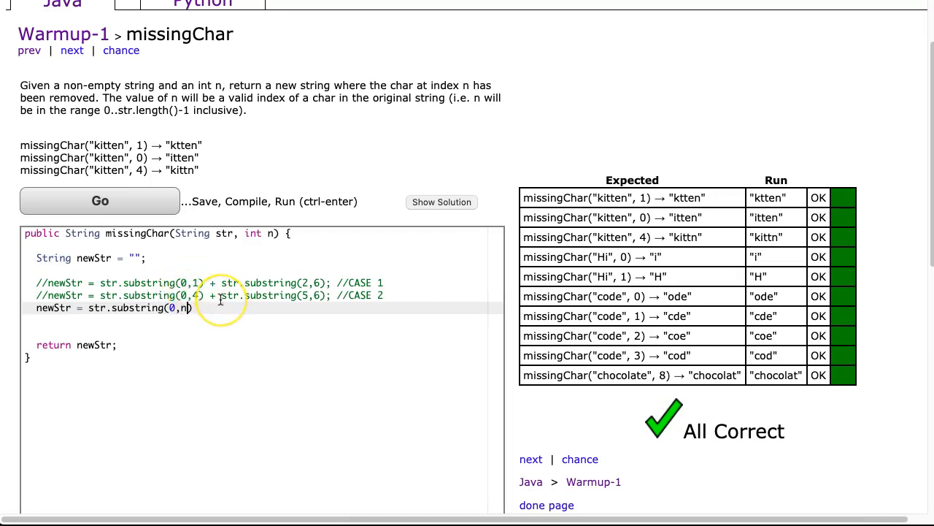
text(+ str.substring()
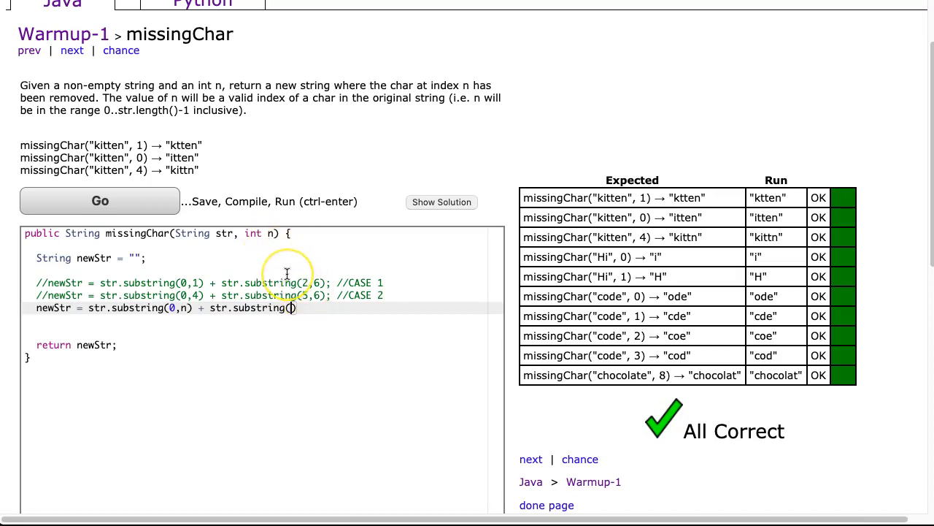
text(n +)
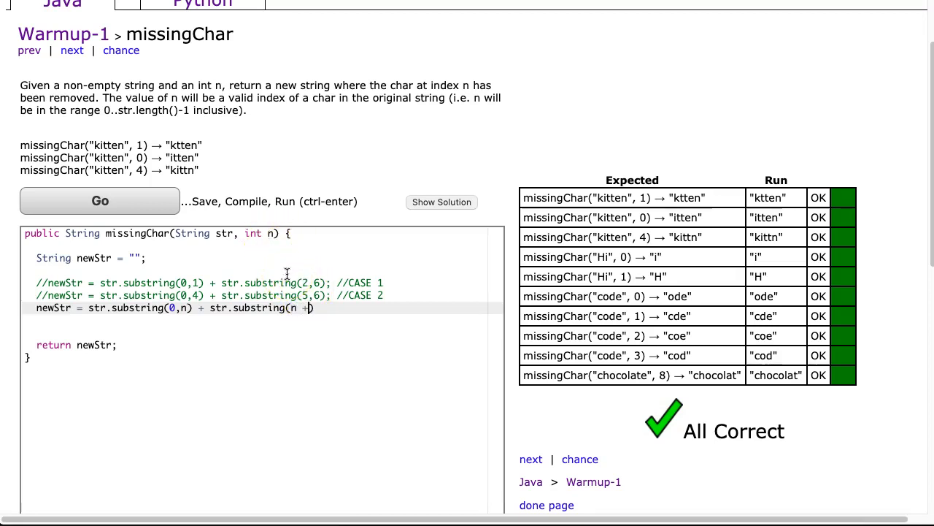
text(1,)
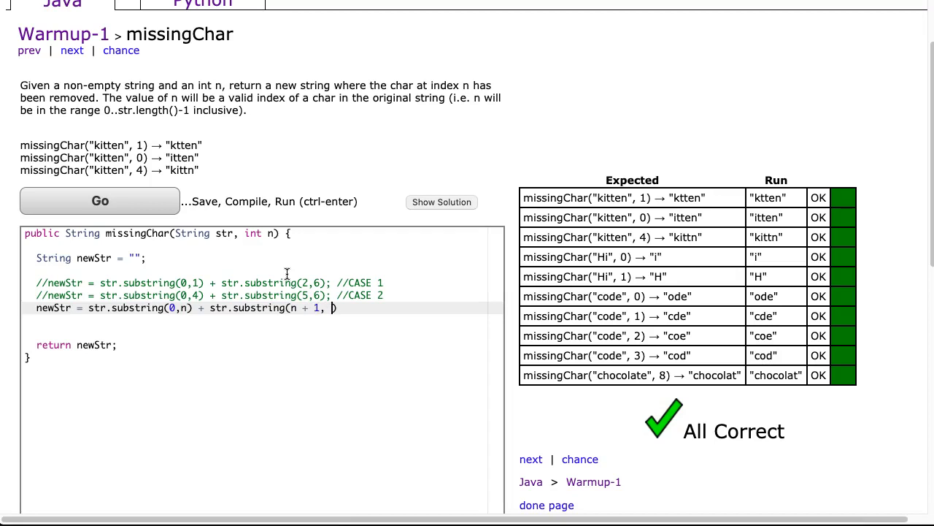
text(6))
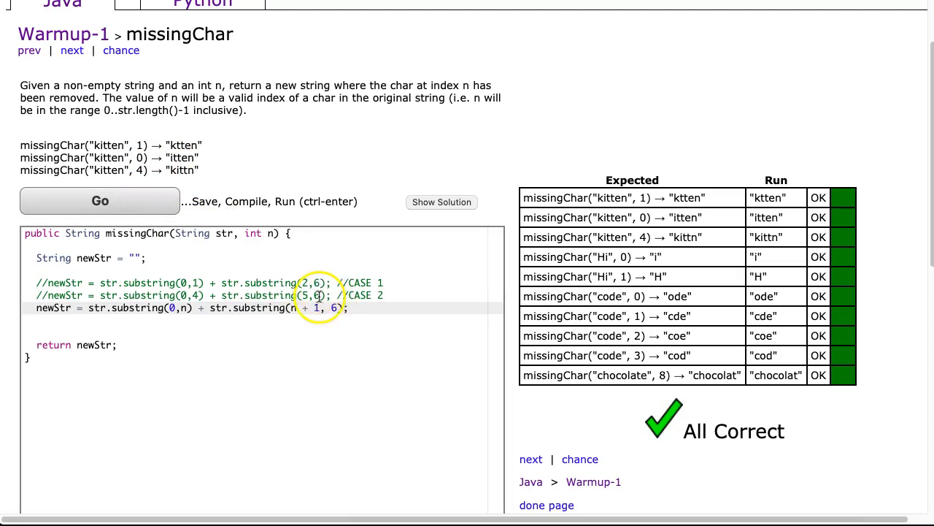
Run the fixed-6 version to see index errors, then use str.length() so all tests pass.
click(100, 200)
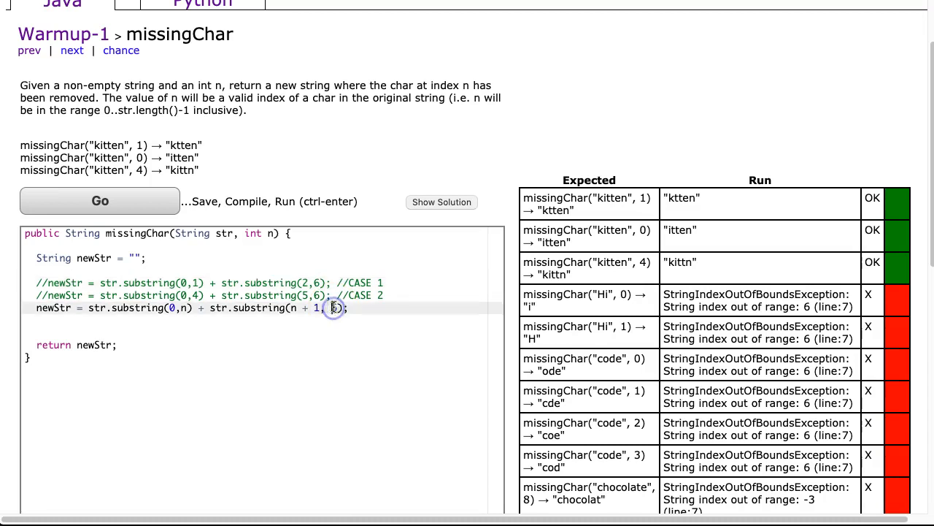
text(str.length)
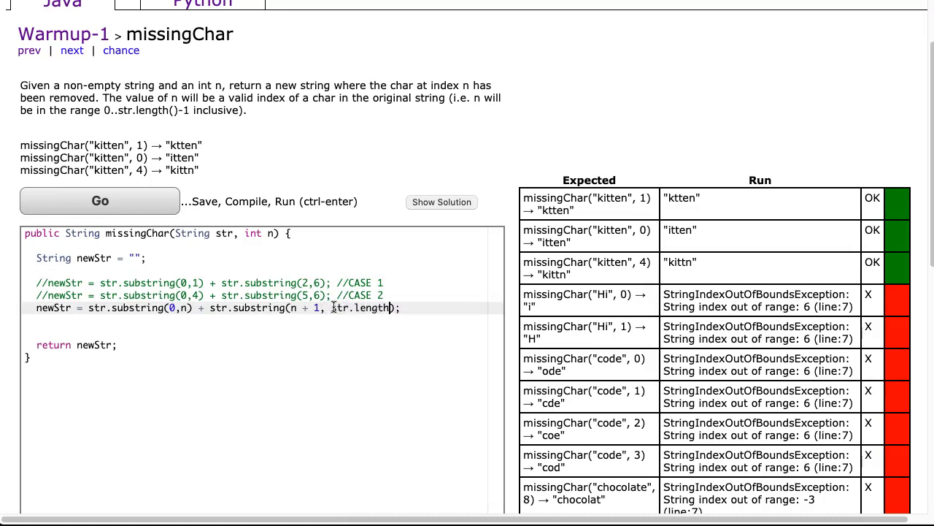
click(99, 201)
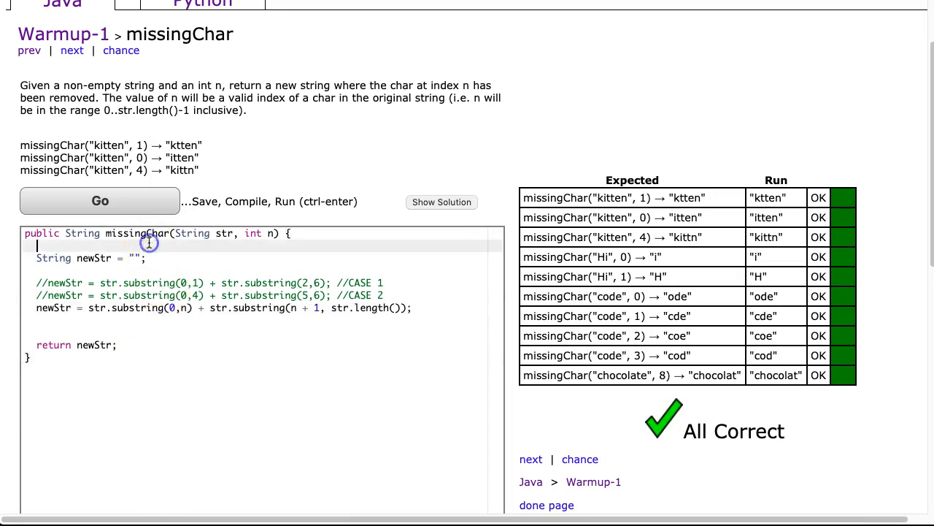
Comment out the newStr code with /* */ and write return str.substring(0,n) + str.substring(n + 1, str.length());.
text(/*)
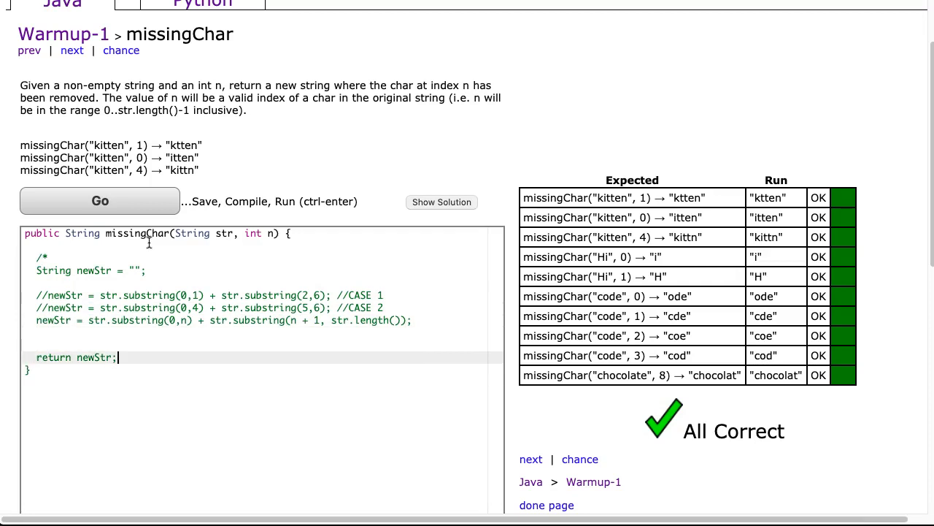
text(*/)
text(return)
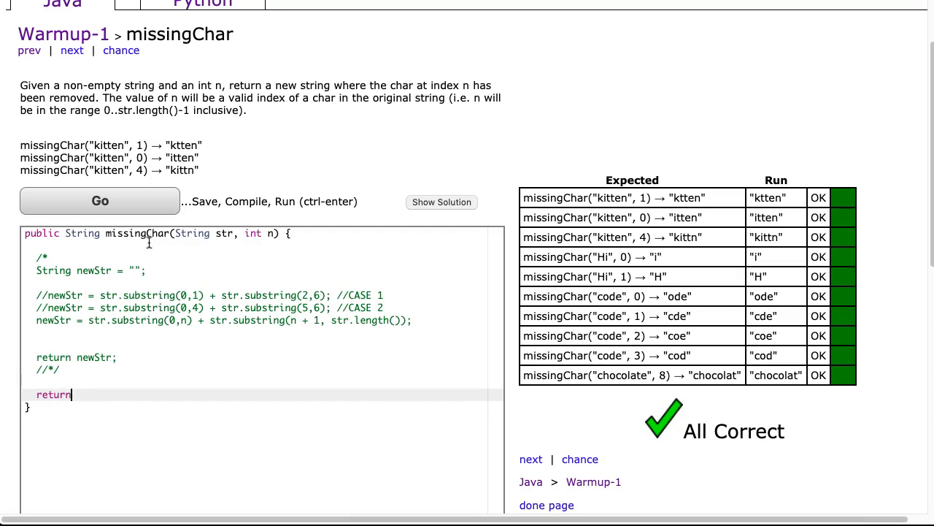
text(str.)
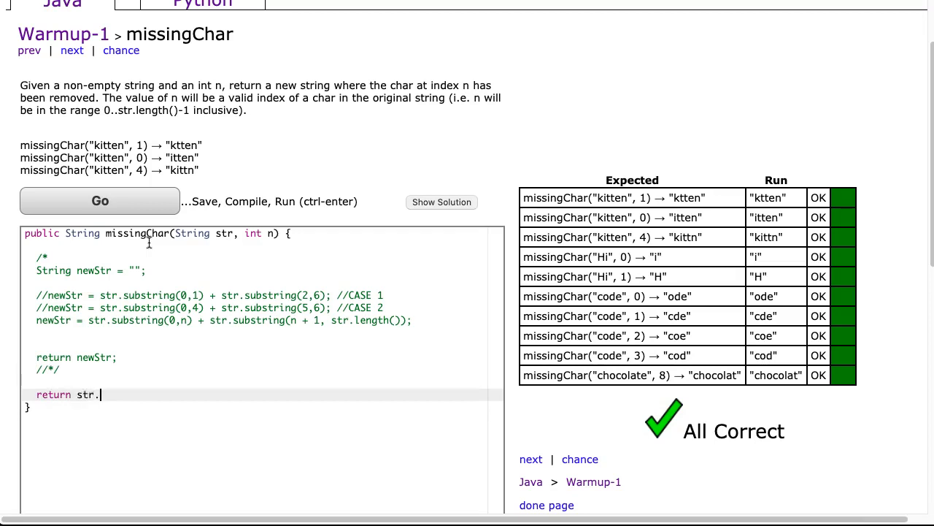
text(substring(0,n))
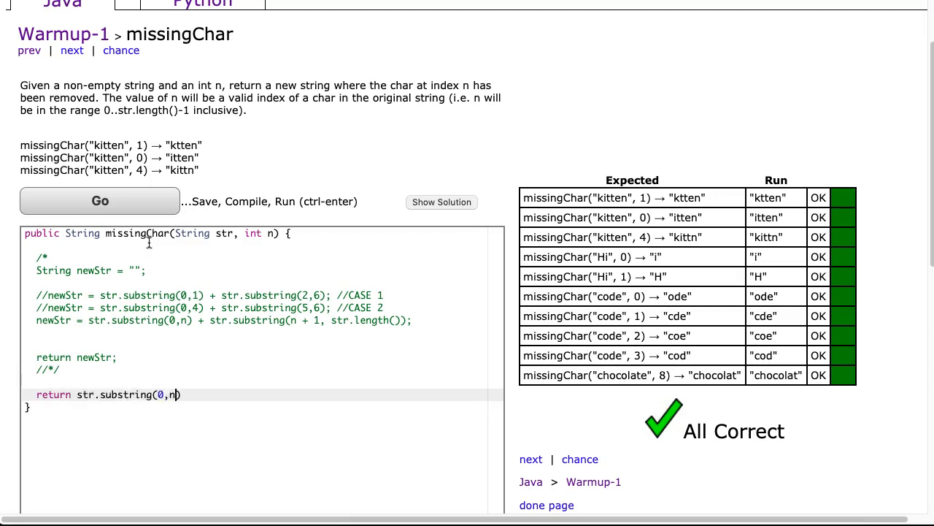
text(+ str.substring)
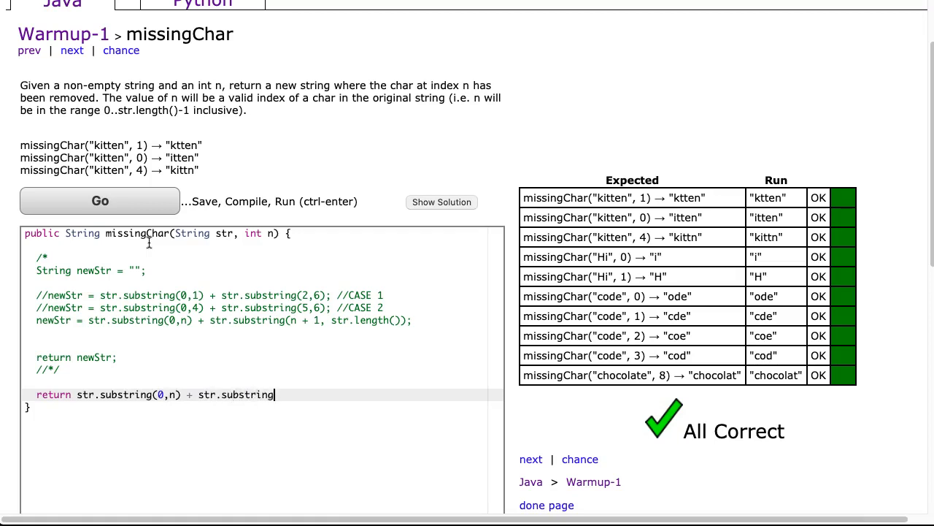
text((n + 1)
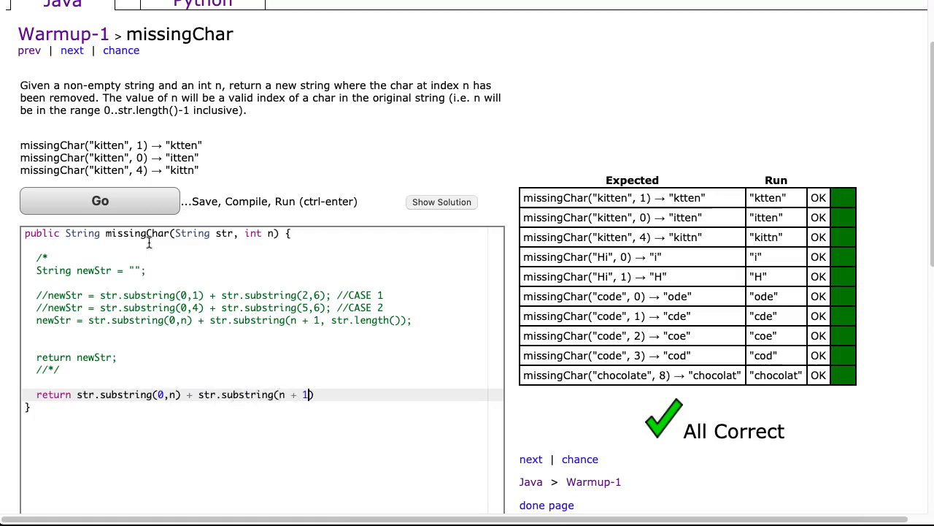
text(, str.length())
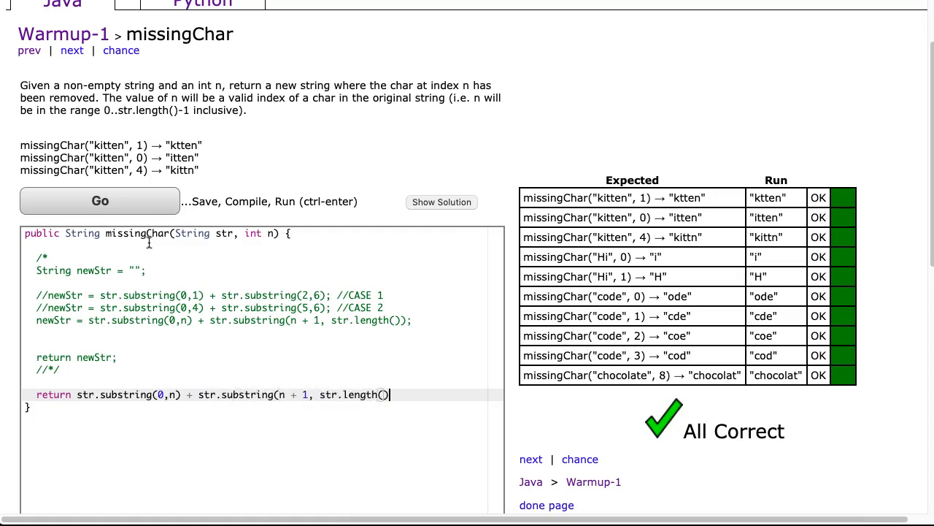
text(;)
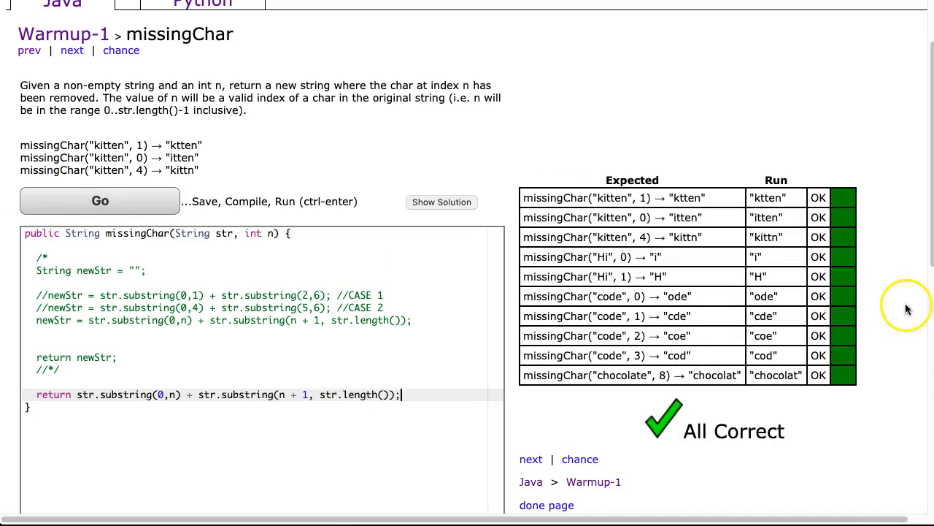